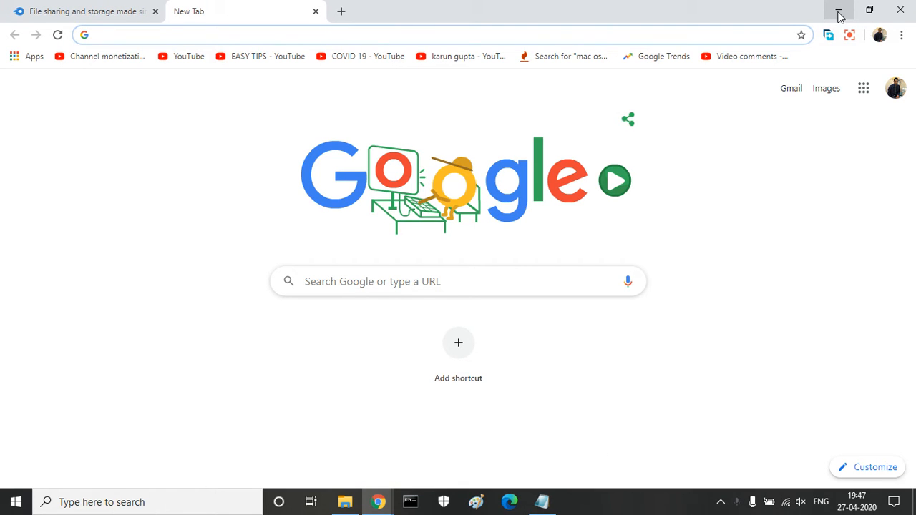
pyautogui.moveTo(841, 13)
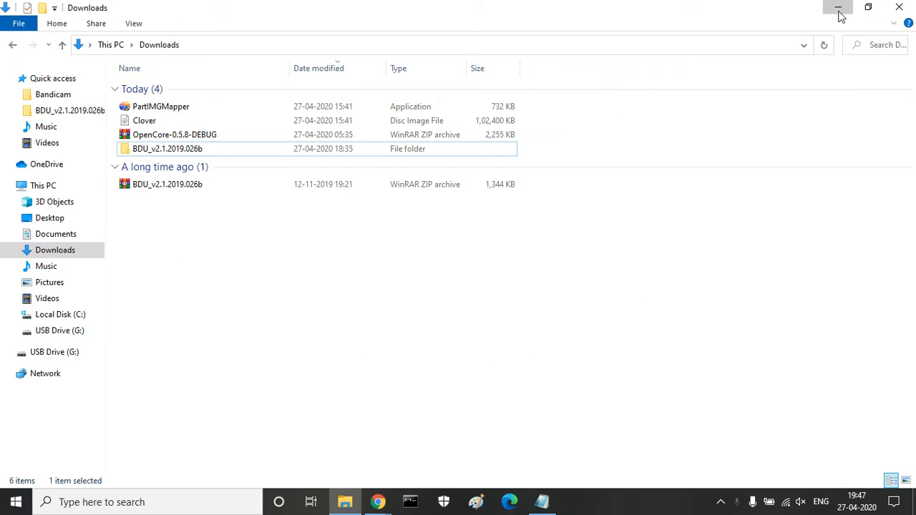
# - Minimize the Downloads window and search Windows for 'cmd'
pyautogui.click(836, 6)
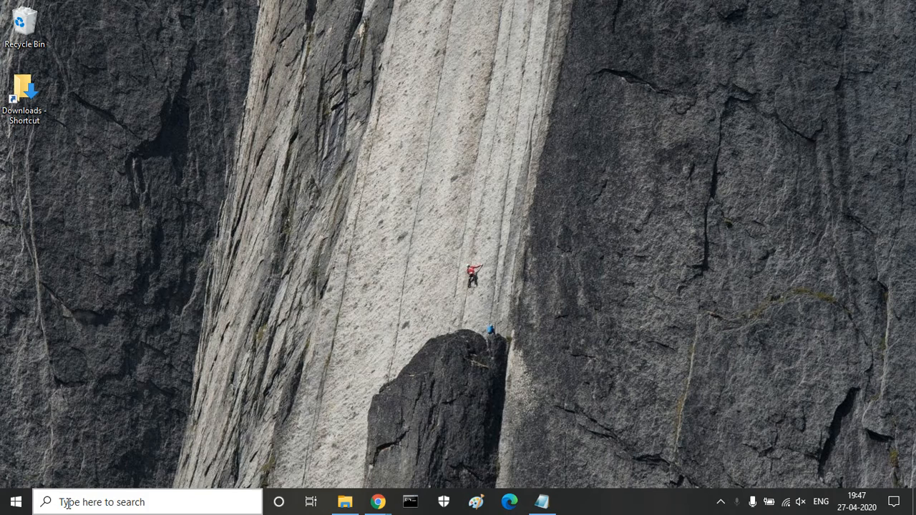
pyautogui.click(147, 502)
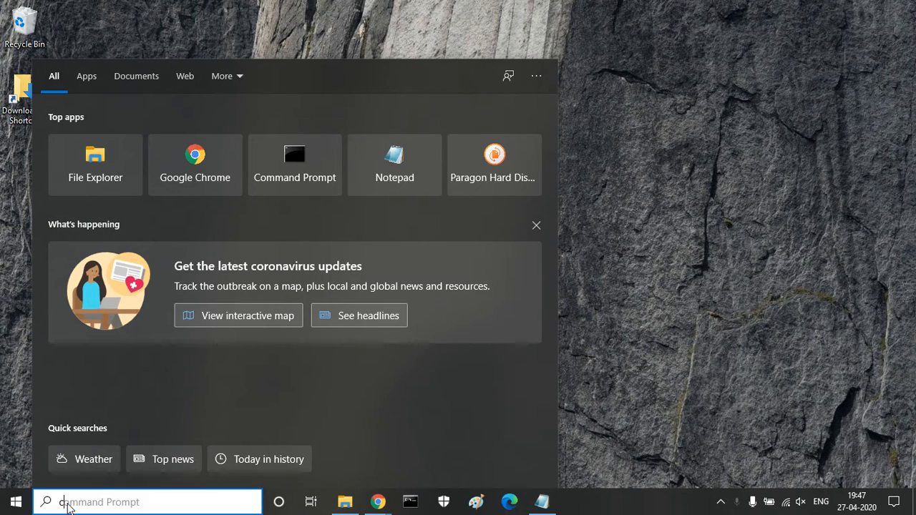
pyautogui.write('cmd')
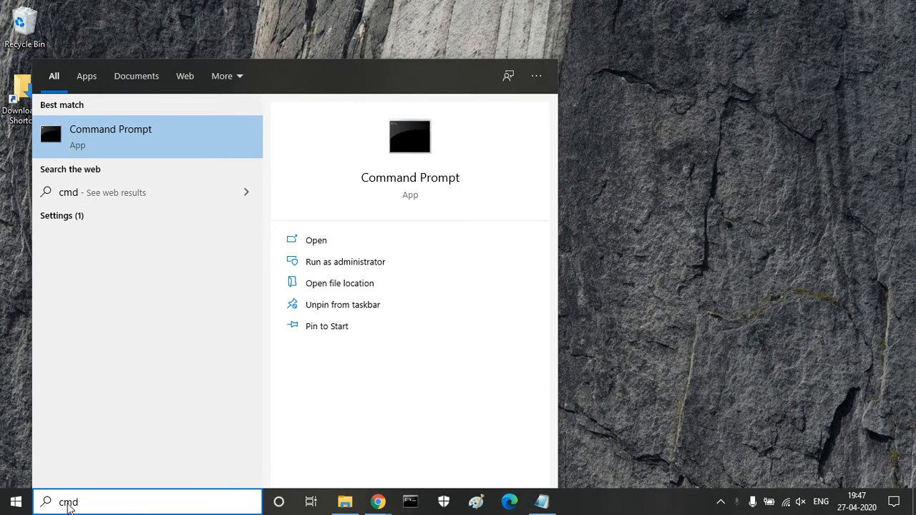
pyautogui.moveTo(358, 267)
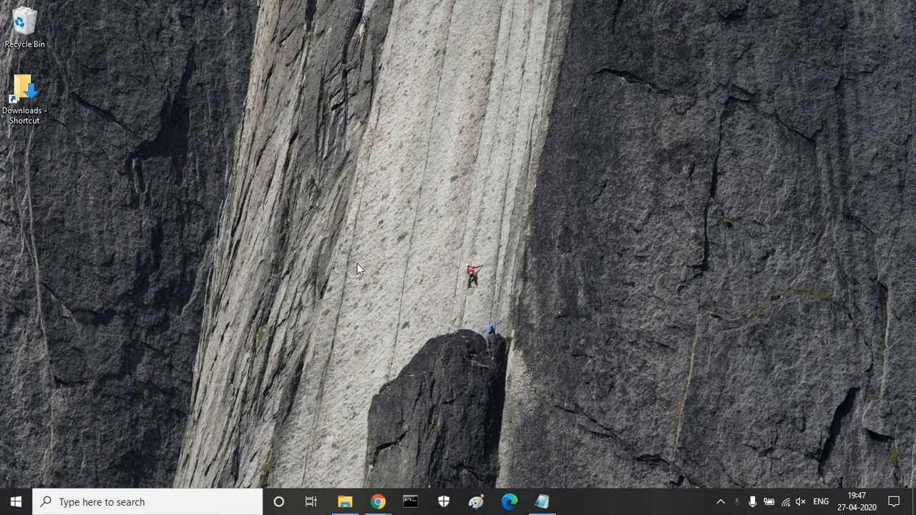
# - Launch Windows PowerShell (Admin) from the Win+X menu, then return to the administrator Command Prompt
pyautogui.click(410, 502)
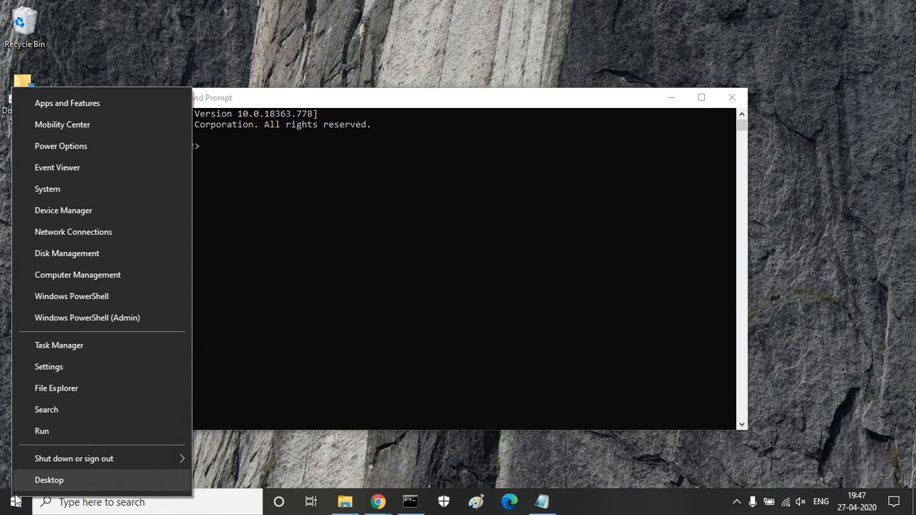
pyautogui.click(52, 480)
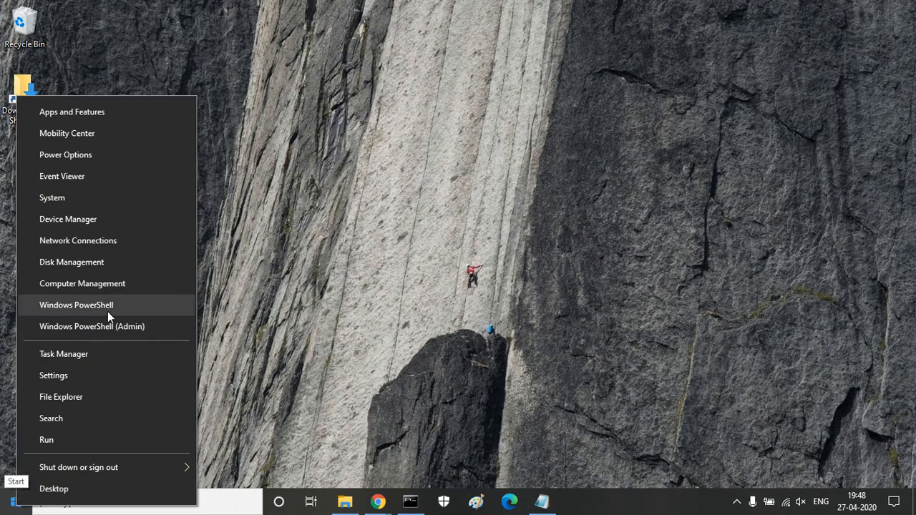
pyautogui.moveTo(112, 327)
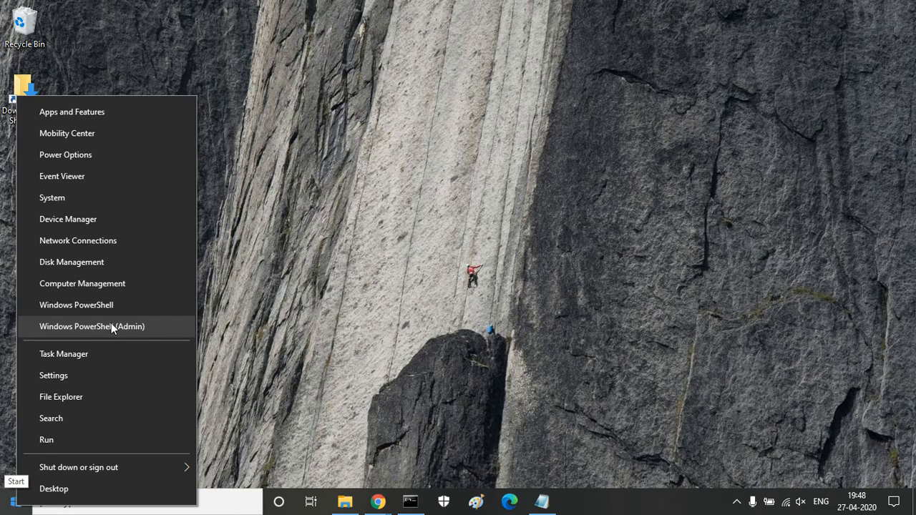
pyautogui.click(107, 327)
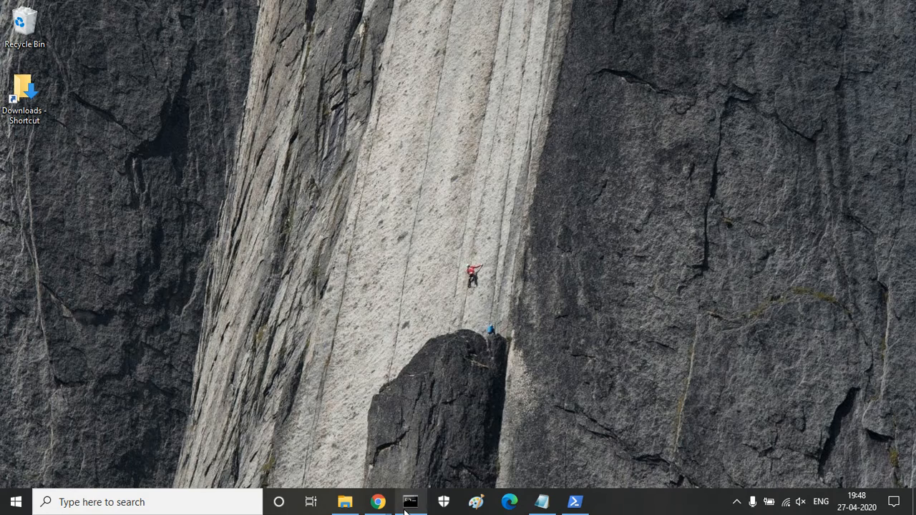
pyautogui.click(410, 502)
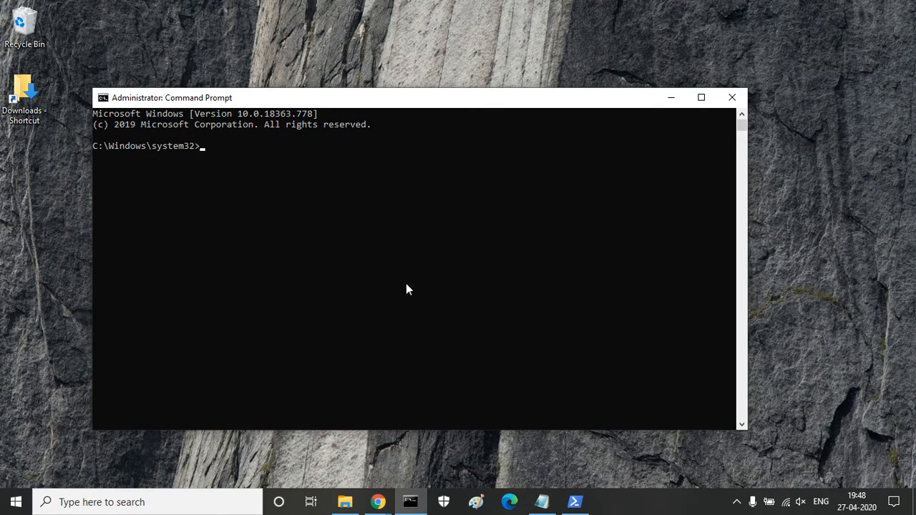
# - Type 'chkdsk' at the admin prompt, checking the USB drive letter in File Explorer
pyautogui.write('chd')
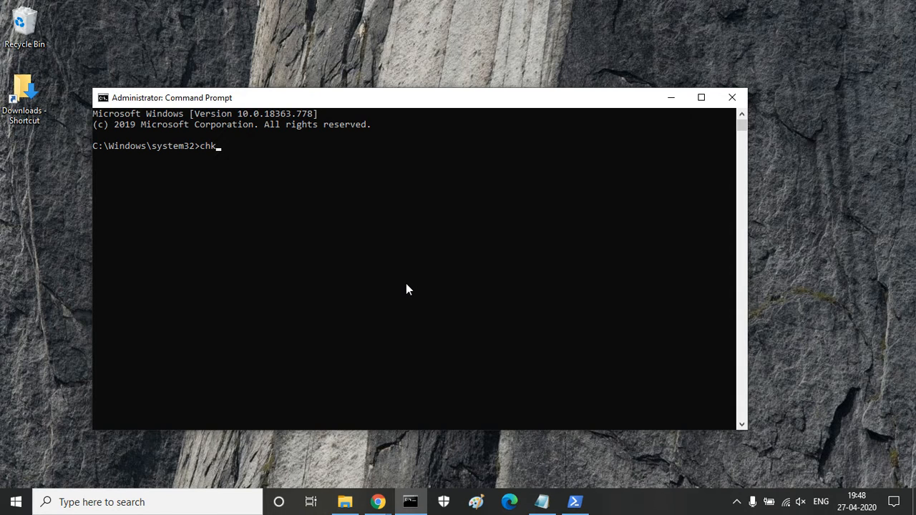
pyautogui.write('dsk')
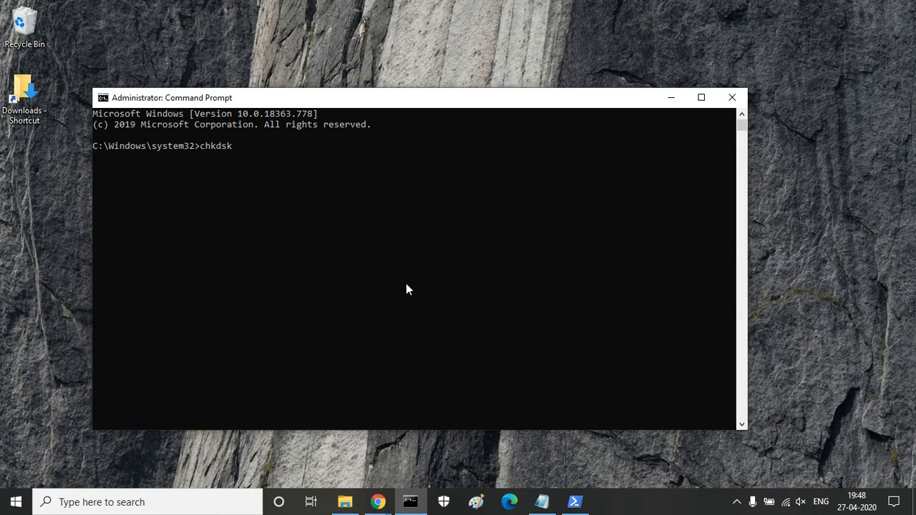
pyautogui.moveTo(359, 509)
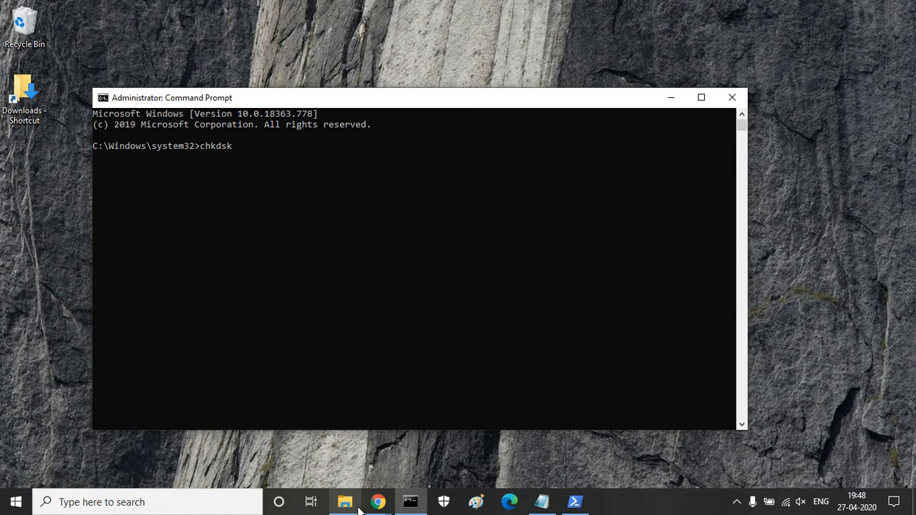
pyautogui.click(344, 502)
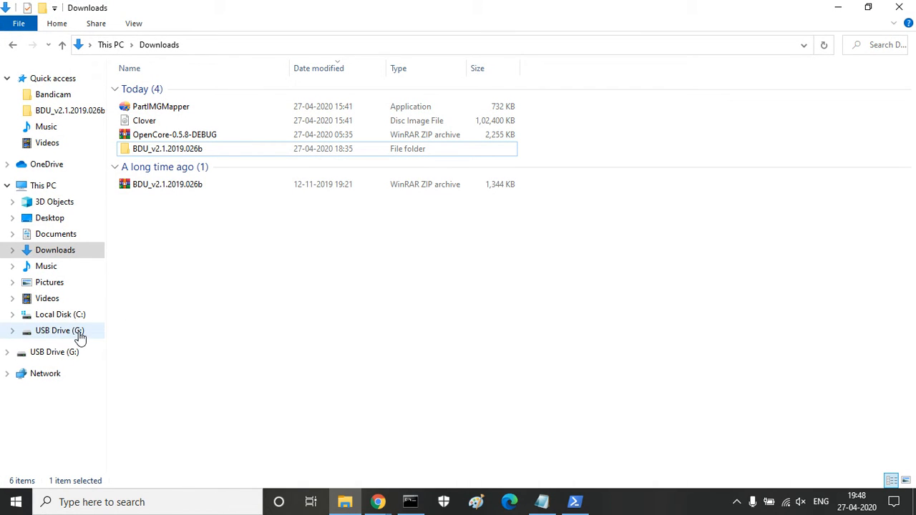
pyautogui.click(411, 501)
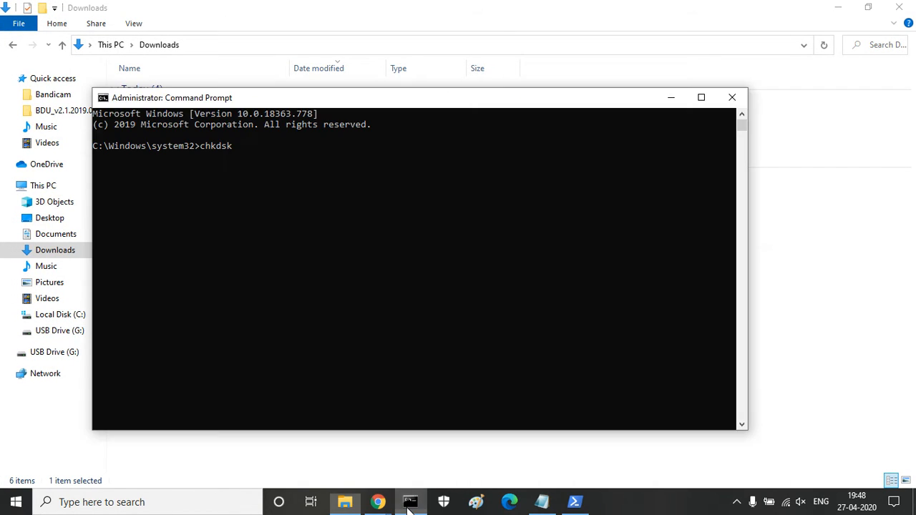
# - Add the target drive 'G:\' to the chkdsk command
pyautogui.write('G')
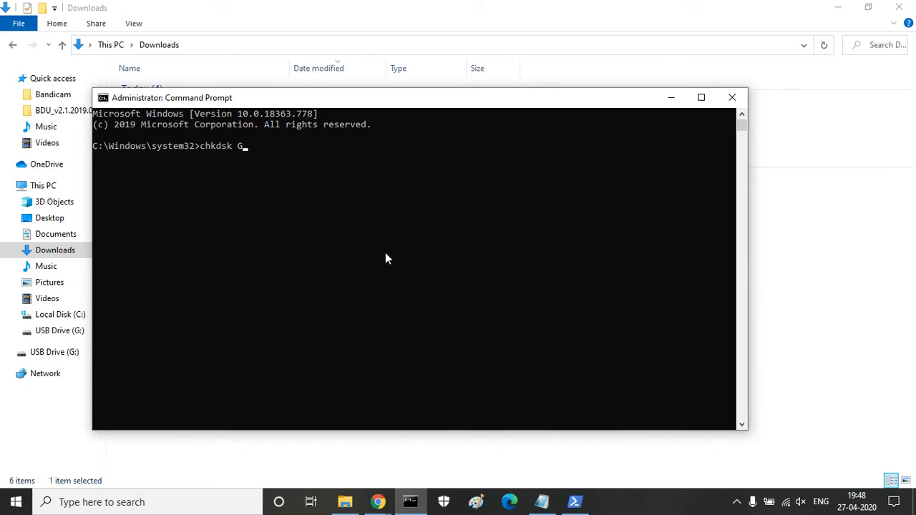
pyautogui.write(':')
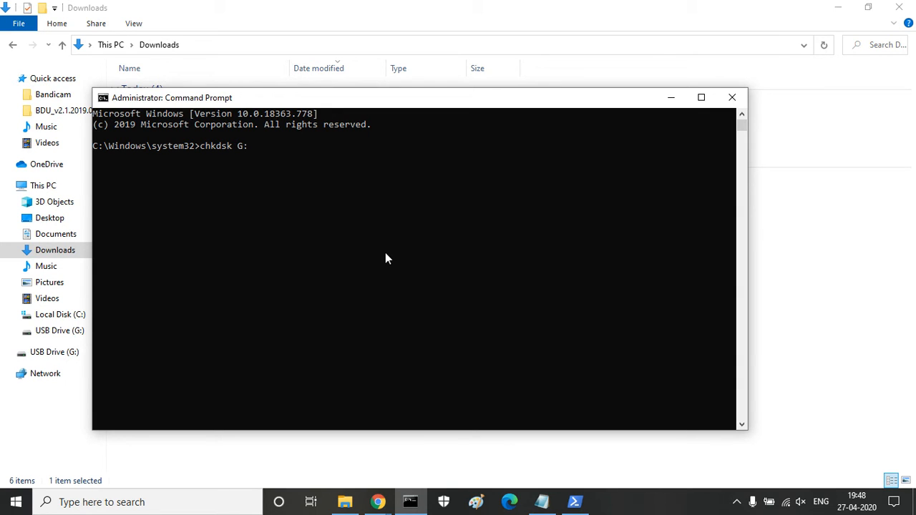
pyautogui.write('\\f')
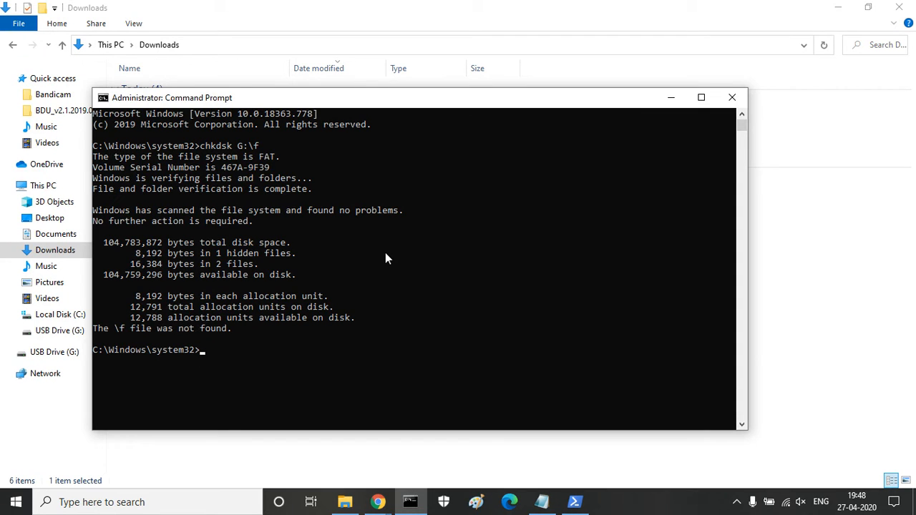
pyautogui.moveTo(211, 225)
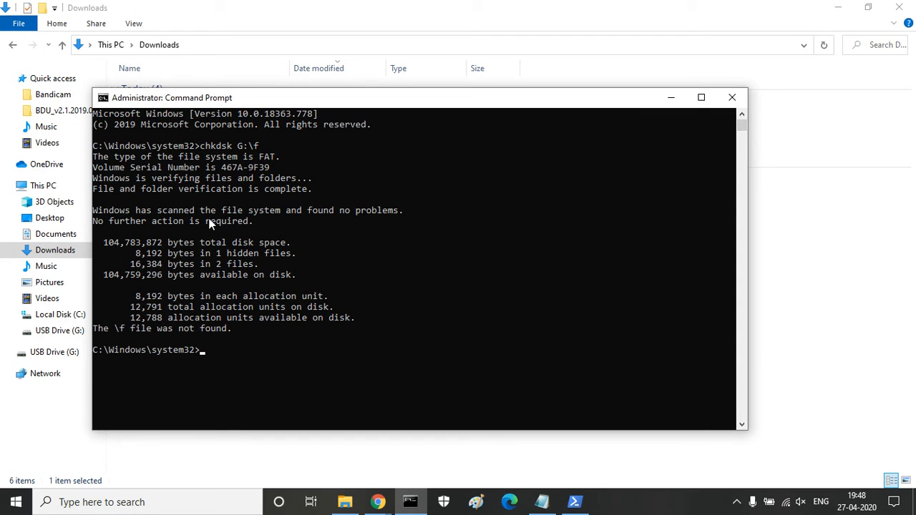
pyautogui.moveTo(334, 218)
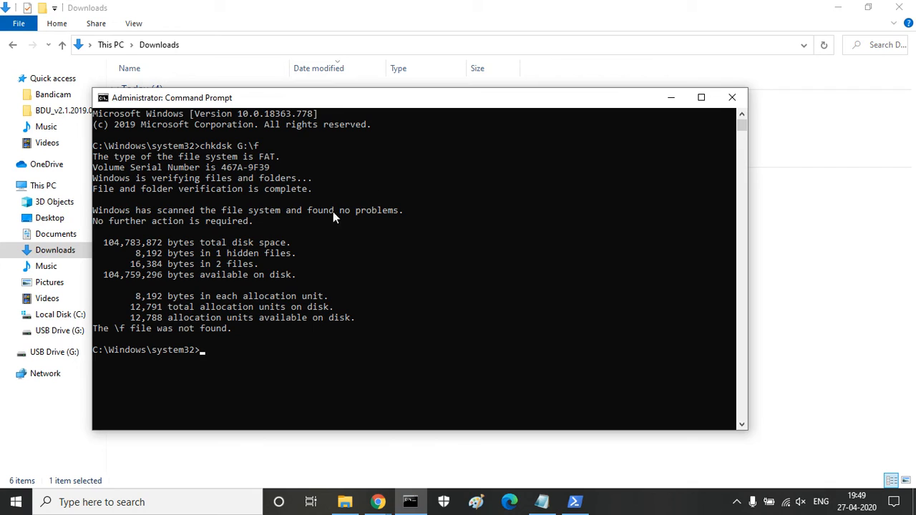
pyautogui.moveTo(360, 264)
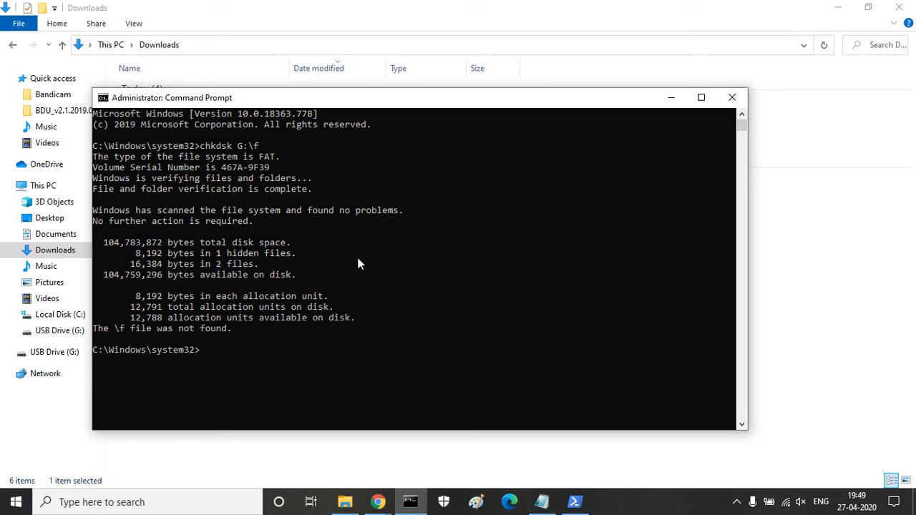
pyautogui.moveTo(372, 502)
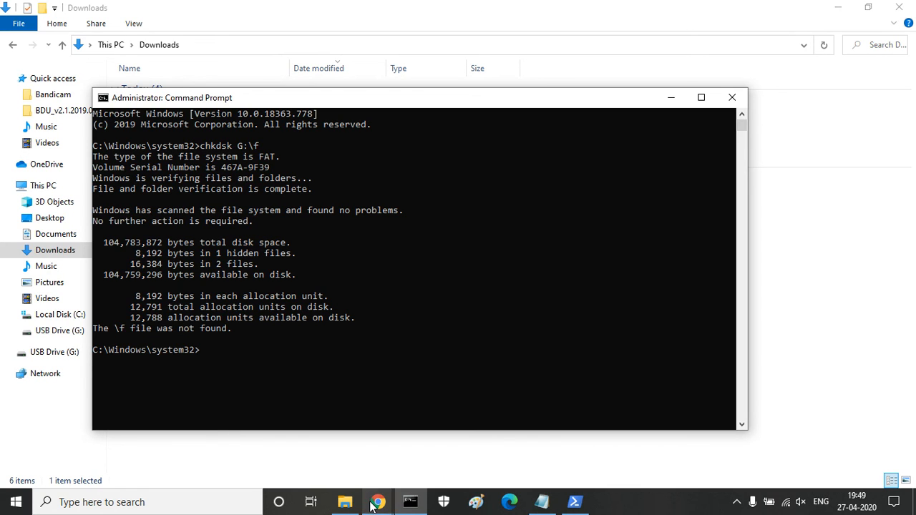